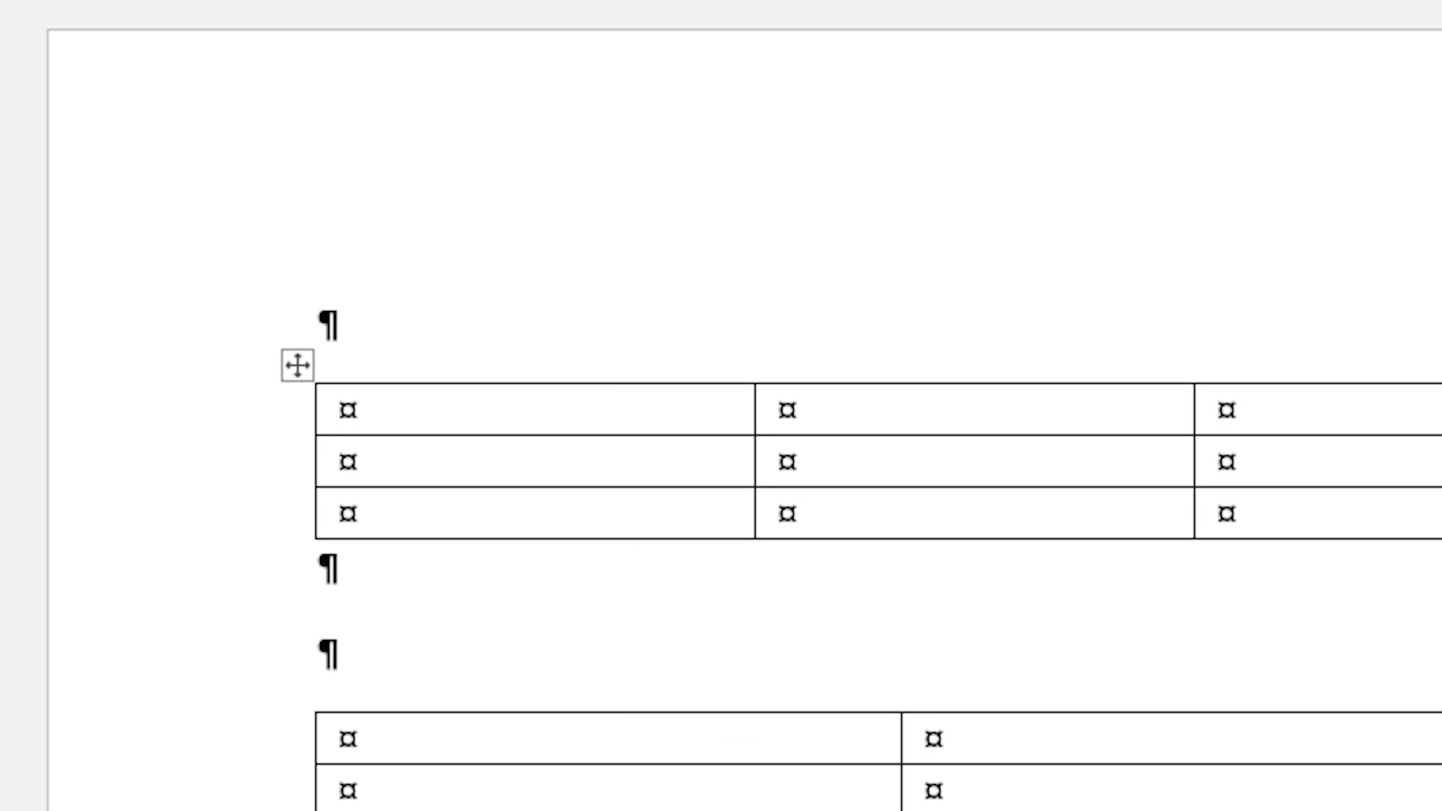
Place the cursor before the two-column table to add a blank line and a first-cell paragraph
{"action": "left_click", "coordinate": [316, 324]}
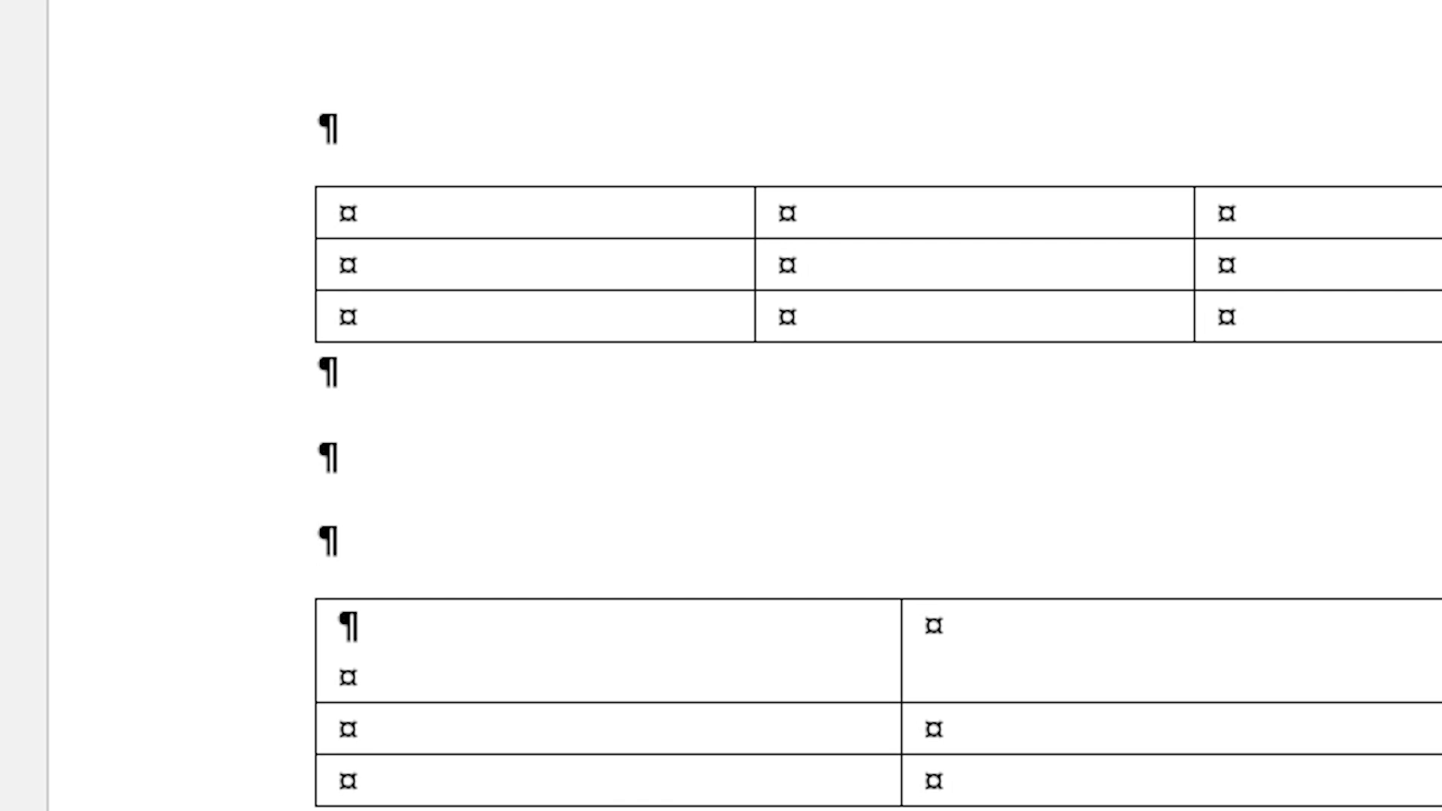
{"action": "left_click", "coordinate": [317, 538]}
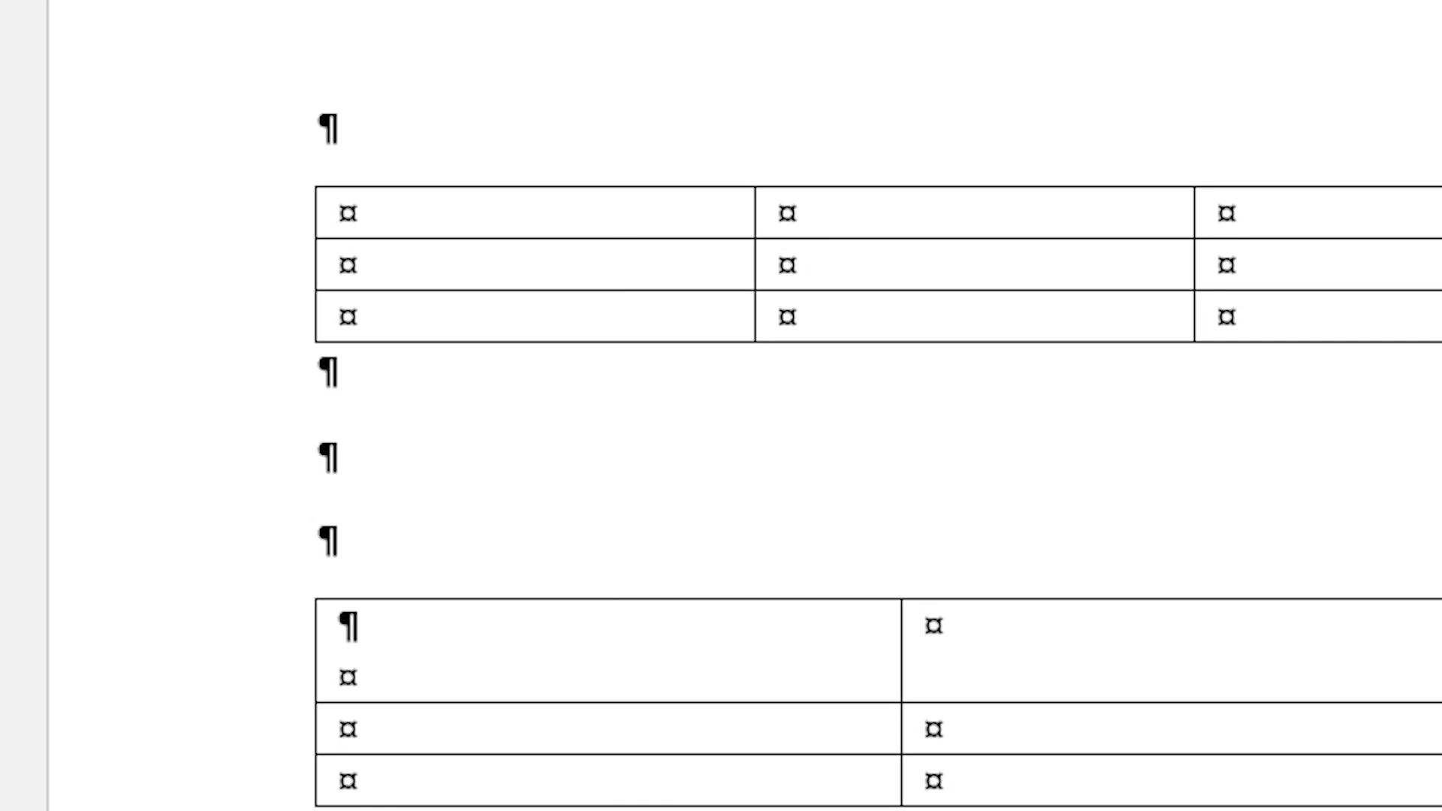
{"action": "left_click", "coordinate": [320, 538]}
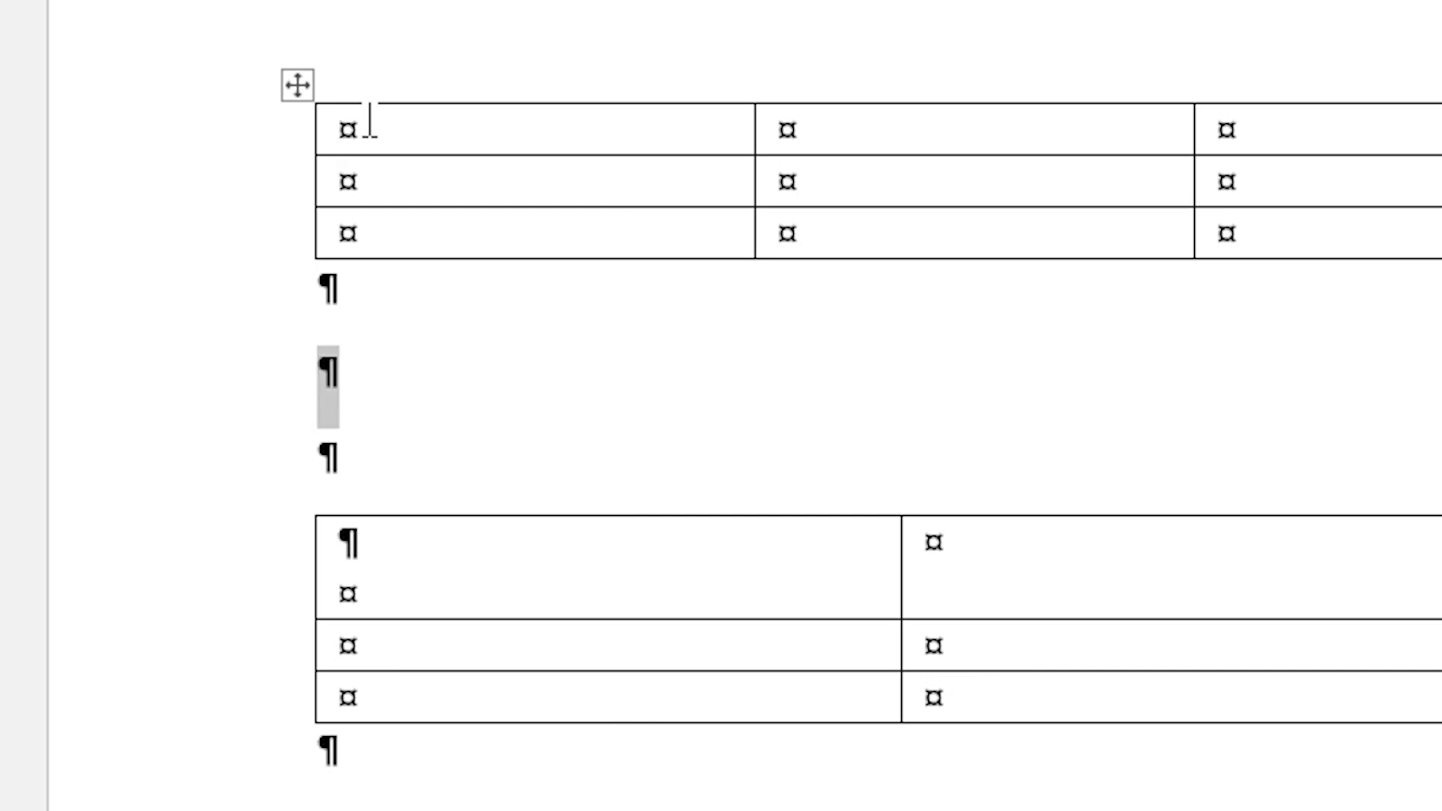
{"action": "key", "text": "ctrl+v"}
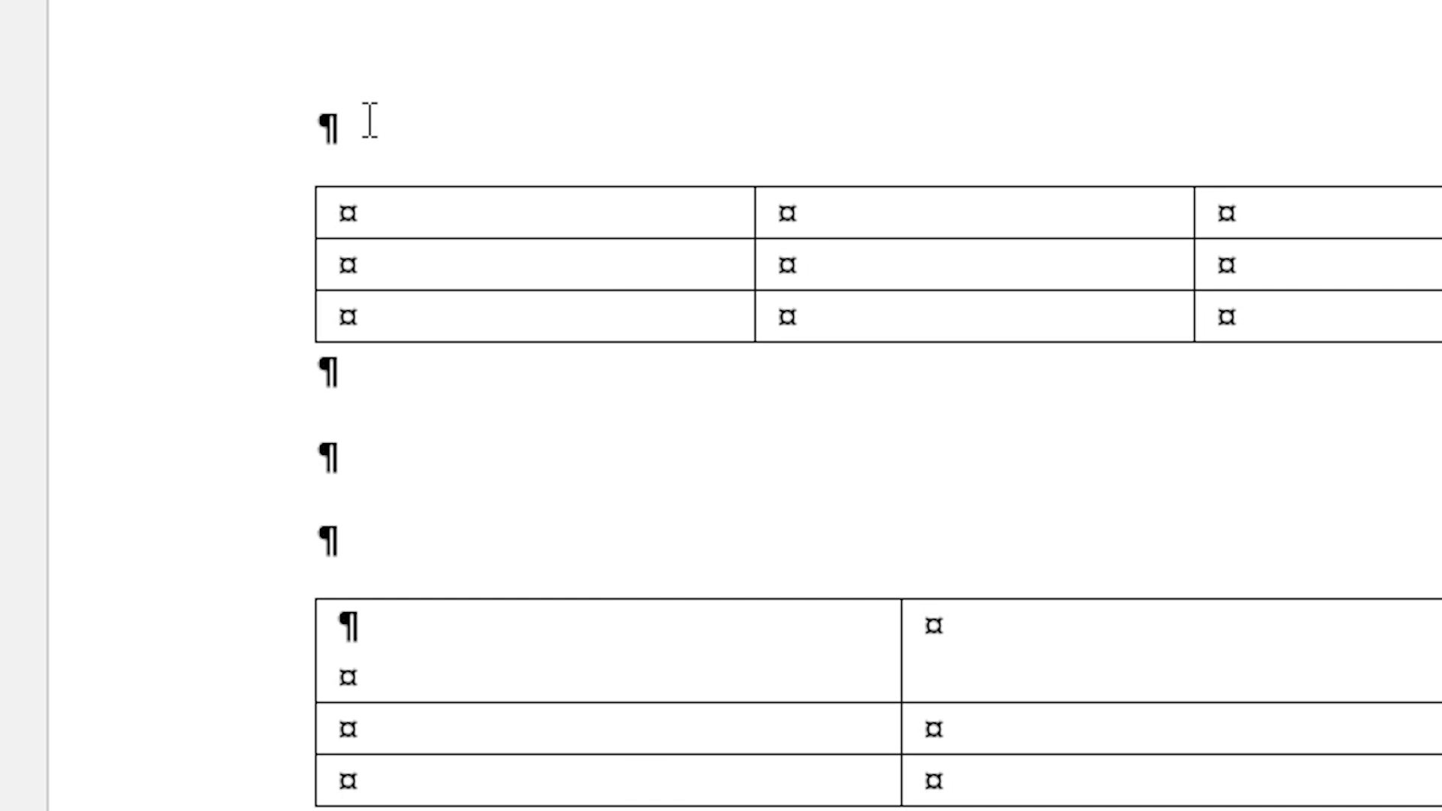
{"action": "left_click", "coordinate": [322, 124]}
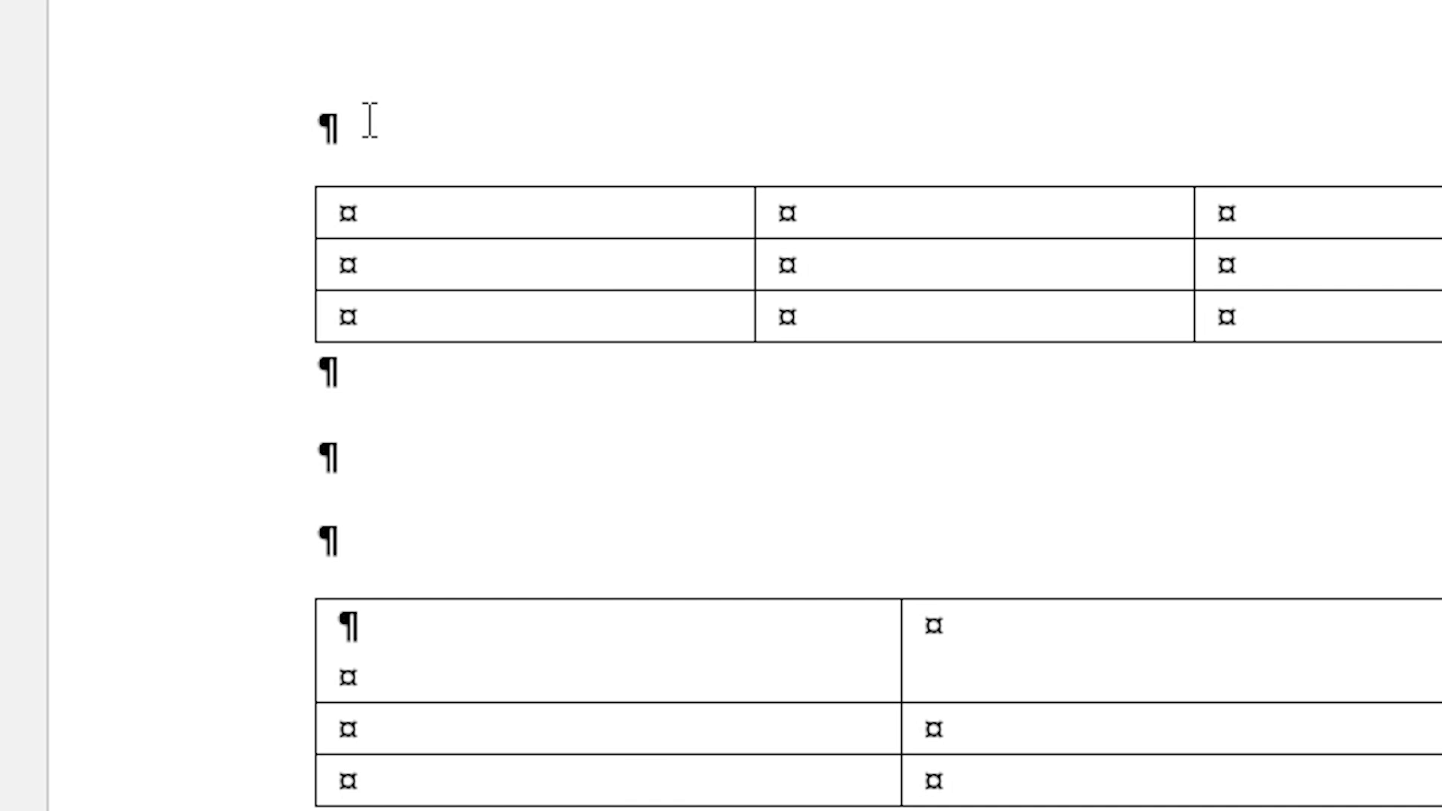
Insert an empty paragraph in the three-column table's first cell to match the two-column table
{"action": "left_click", "coordinate": [322, 123]}
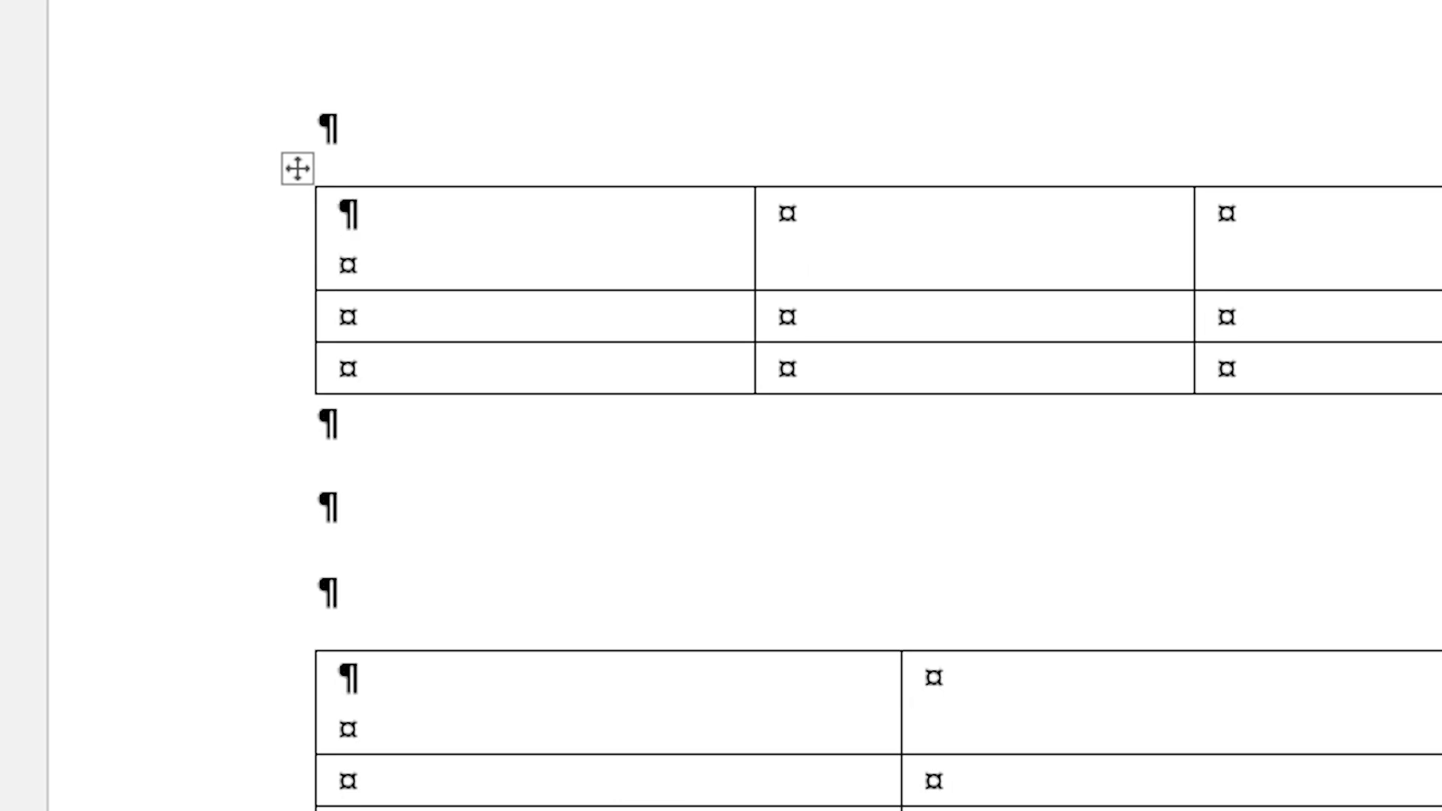
{"action": "left_click", "coordinate": [354, 267]}
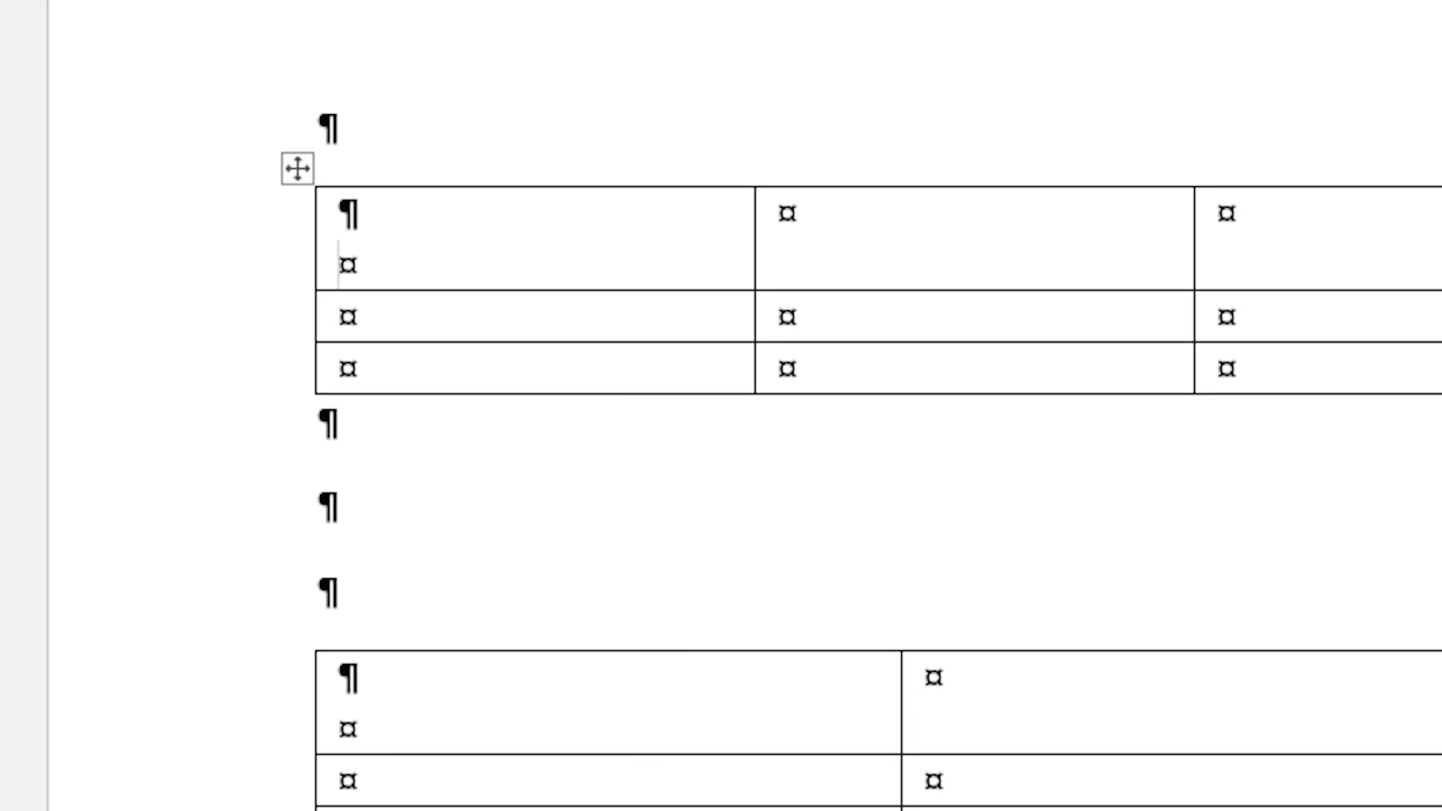